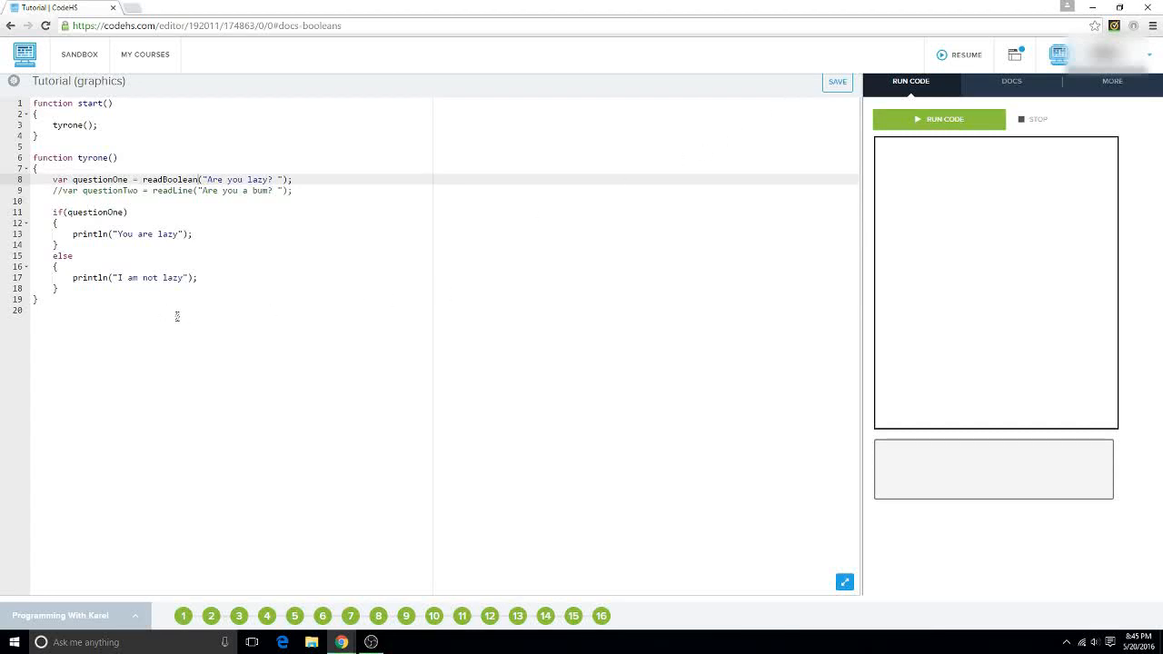
pyautogui.moveTo(331, 229)
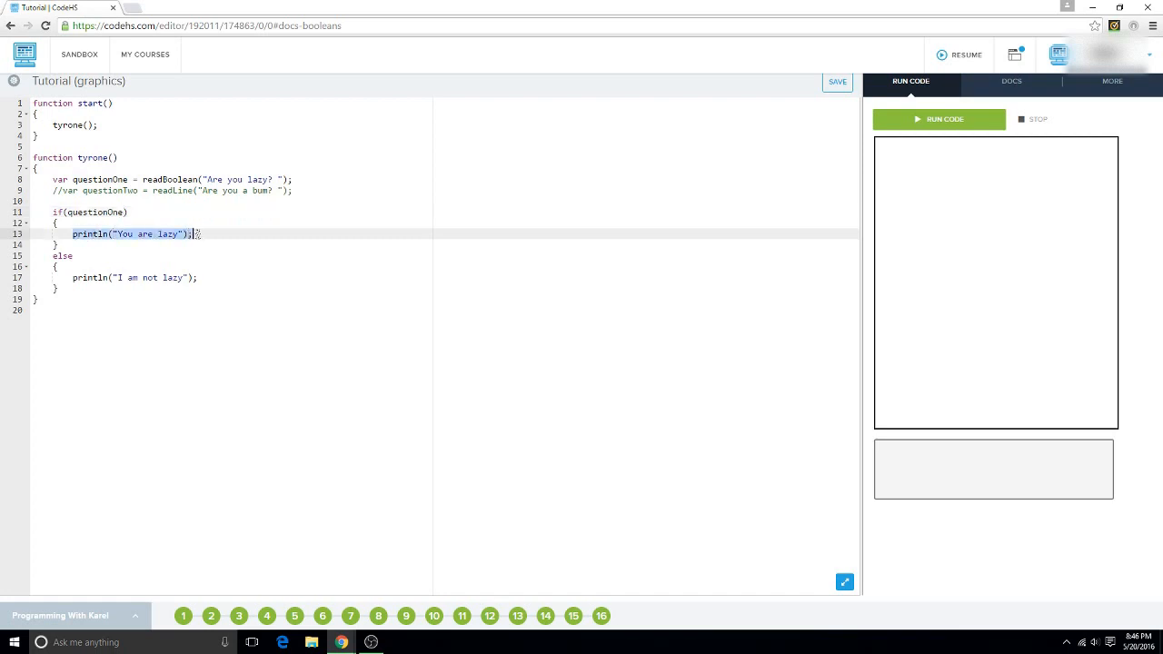
# Point out the 'Are you lazy?' prompt, the questionOne condition and the 'I am not lazy' else branch
pyautogui.click(218, 179)
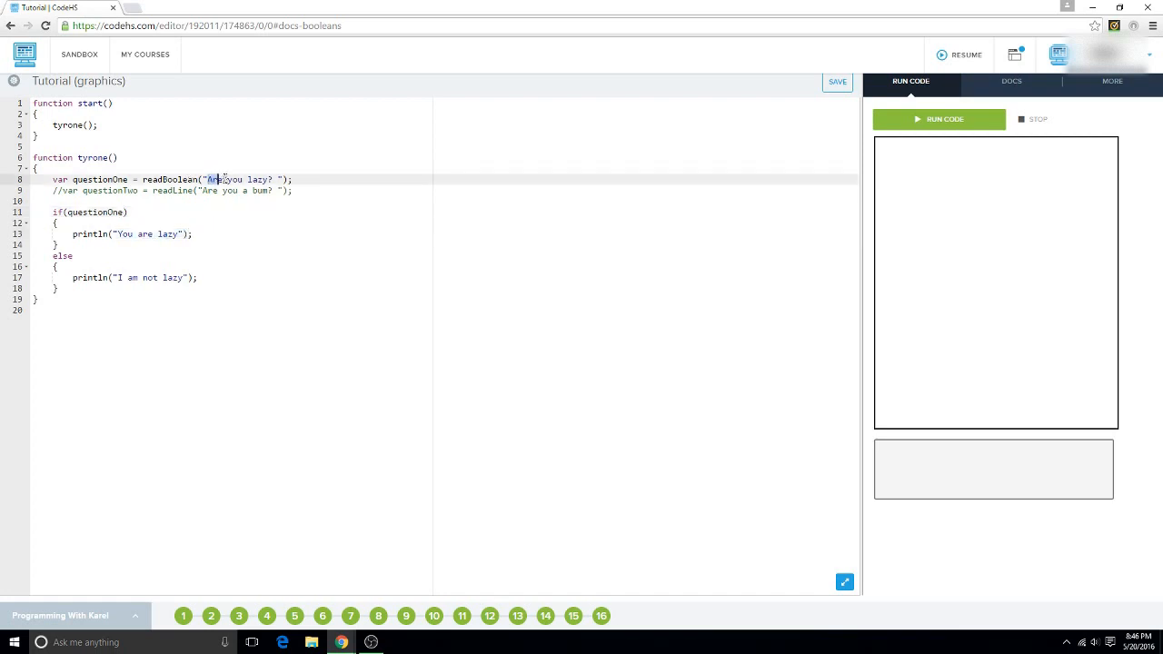
pyautogui.click(104, 212)
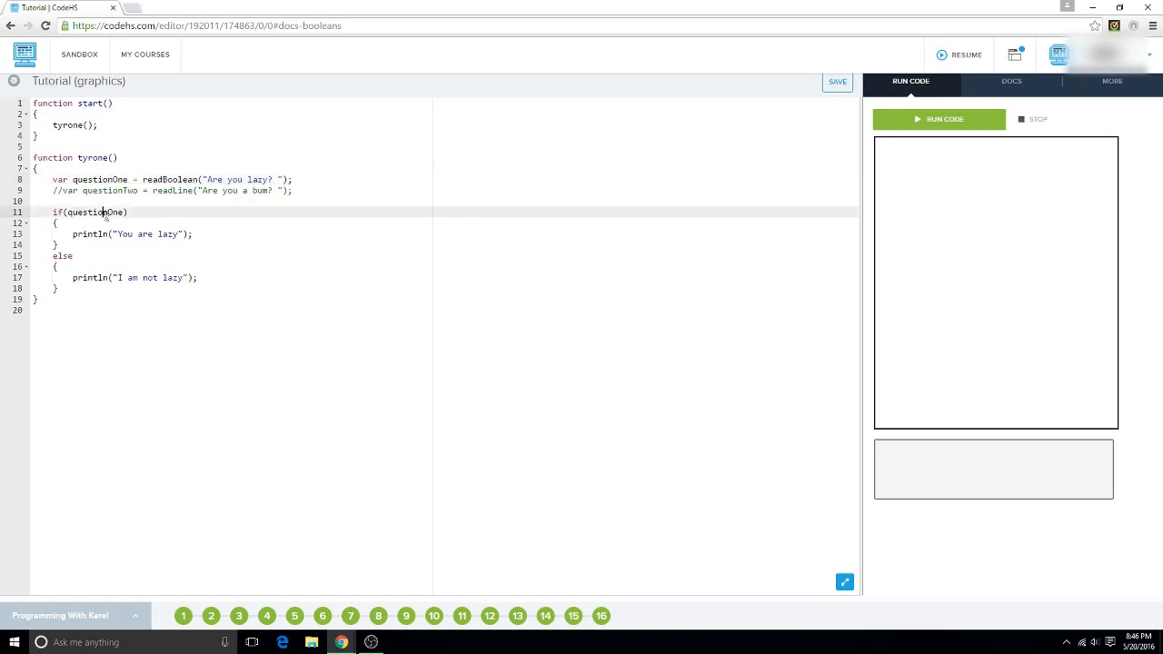
pyautogui.click(114, 233)
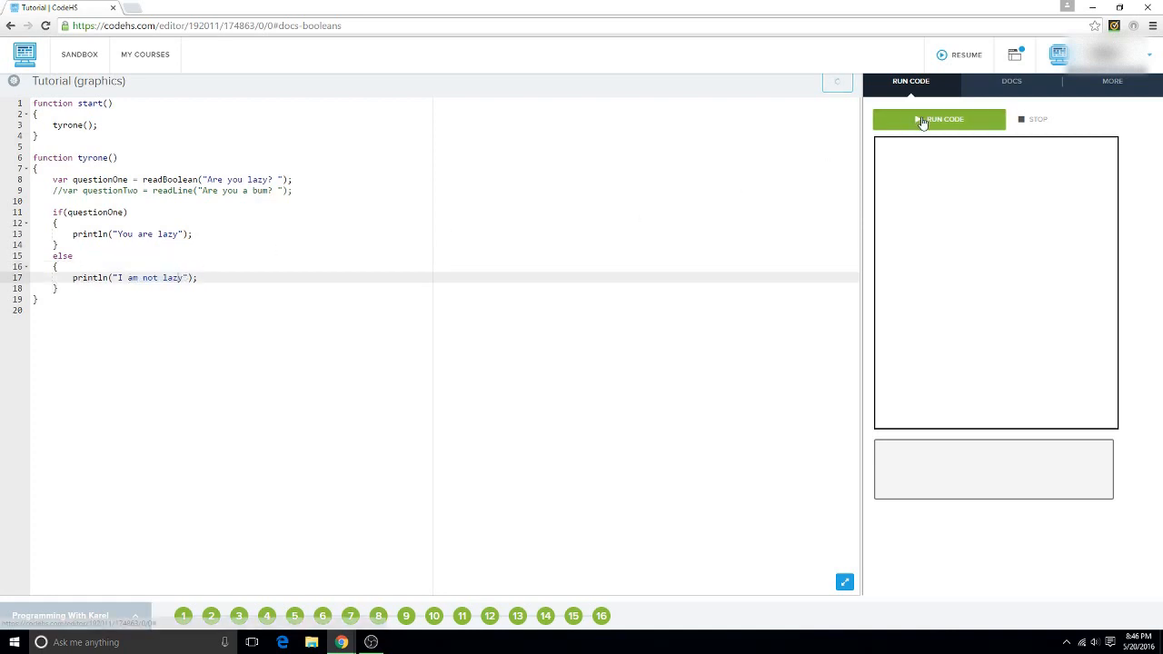
# Run the program, then run it again and submit 'false' at the prompt
pyautogui.click(939, 119)
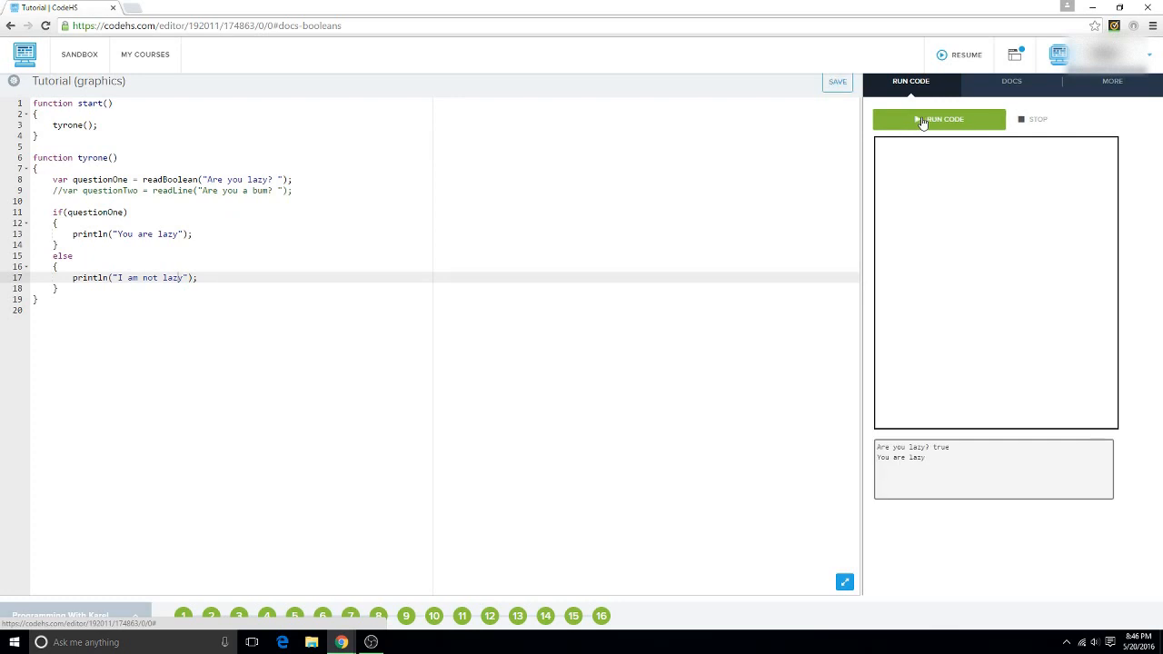
pyautogui.click(939, 119)
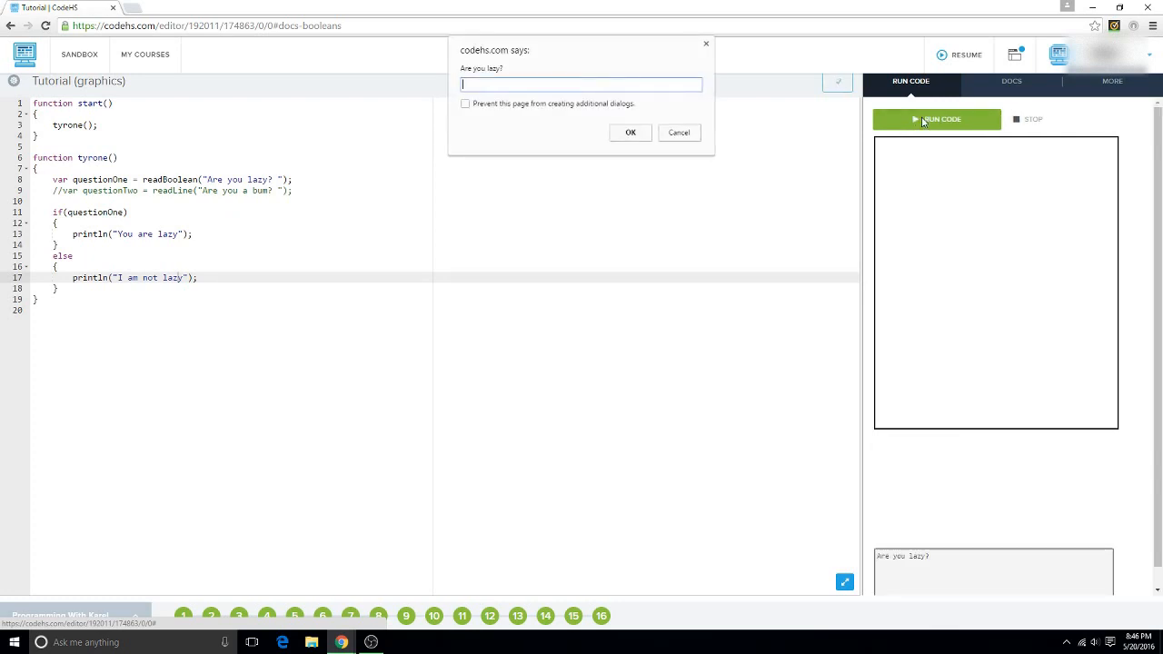
pyautogui.write('fals')
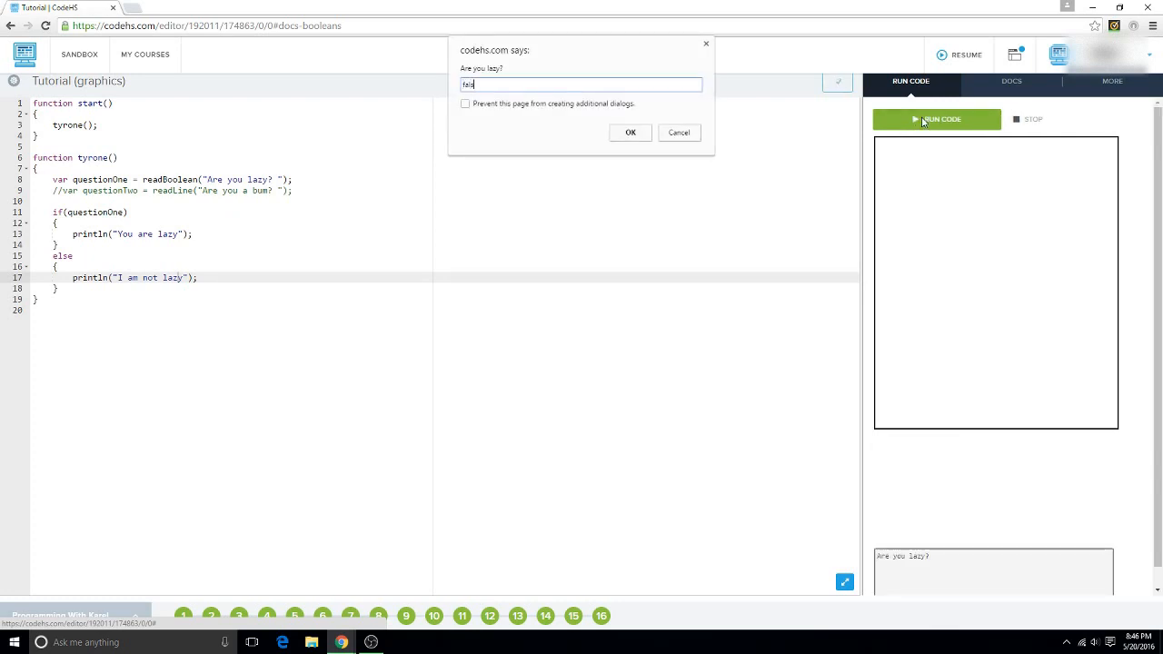
pyautogui.click(629, 133)
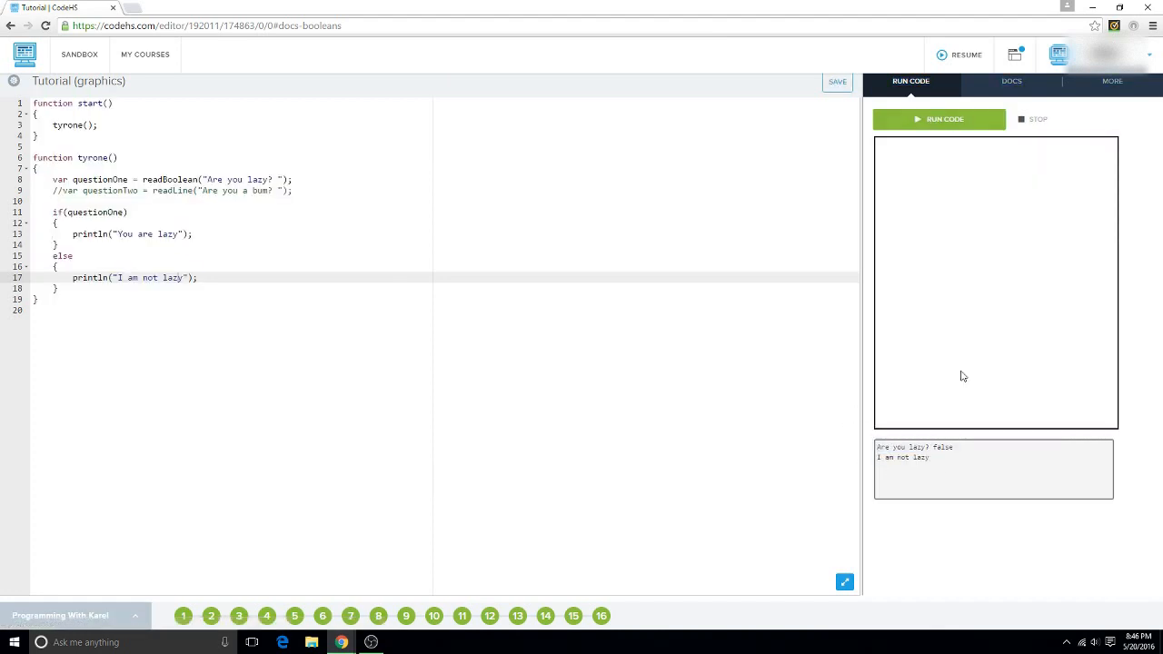
pyautogui.moveTo(934, 444)
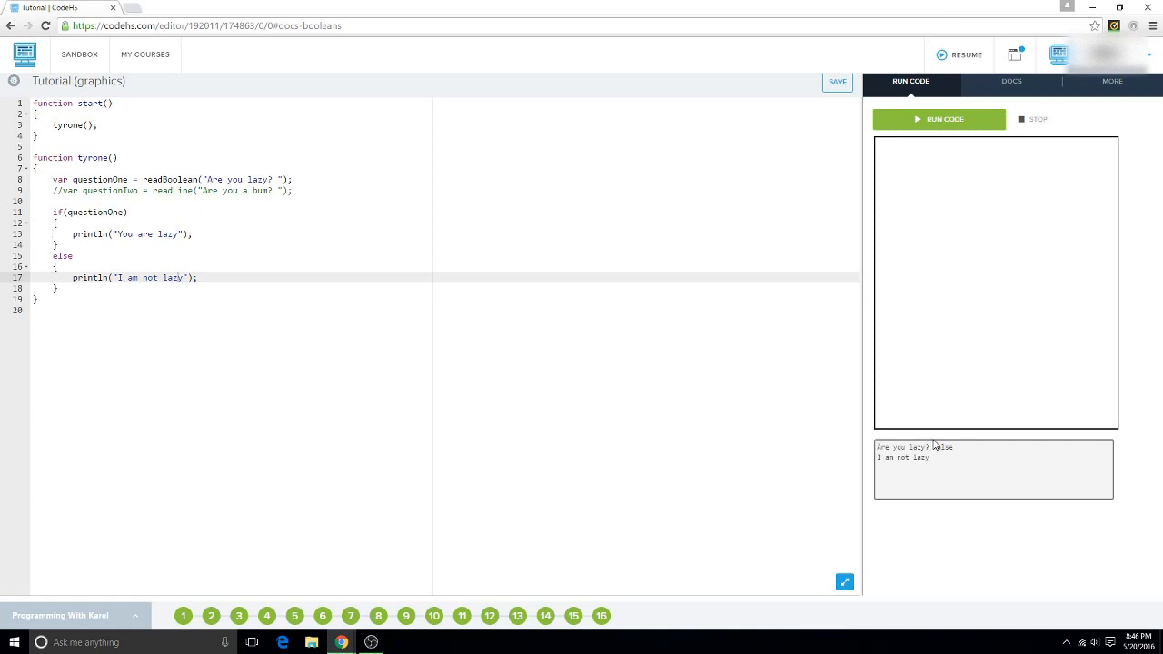